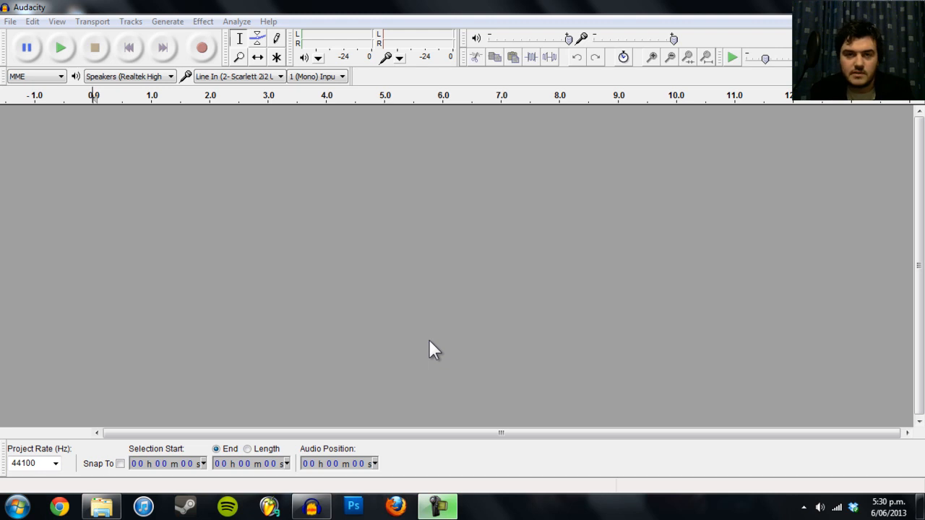
mouse_move(208, 247)
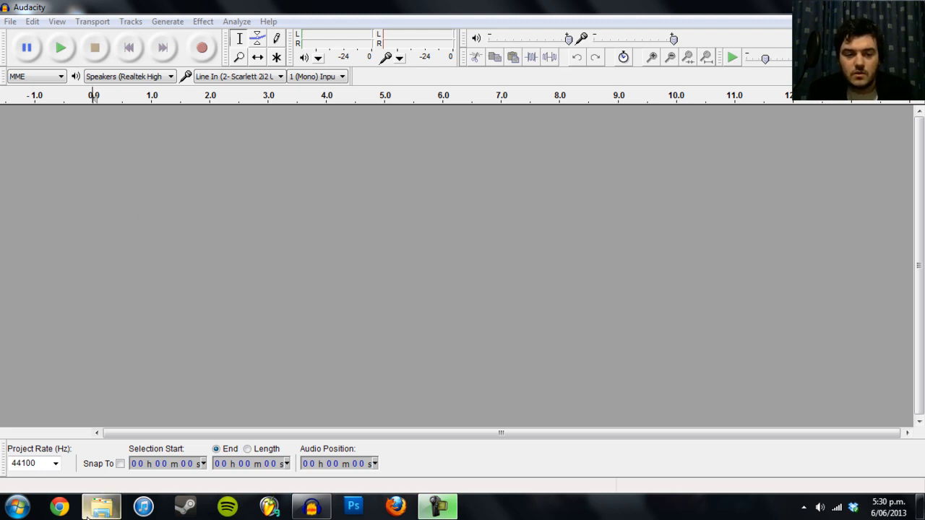
Play Scarecrow.avi and Mario.avi in Media Player, then return to the Pixels library
click(102, 506)
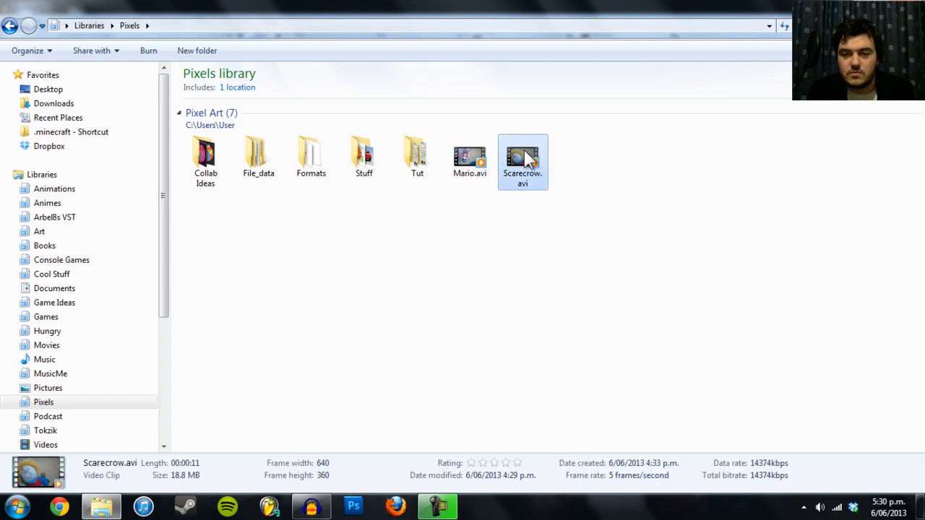
click(522, 157)
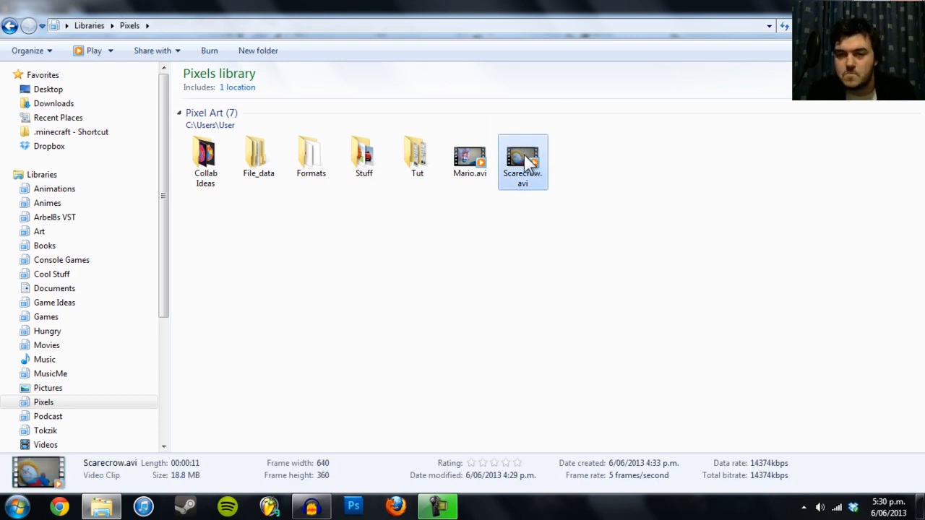
double_click(522, 157)
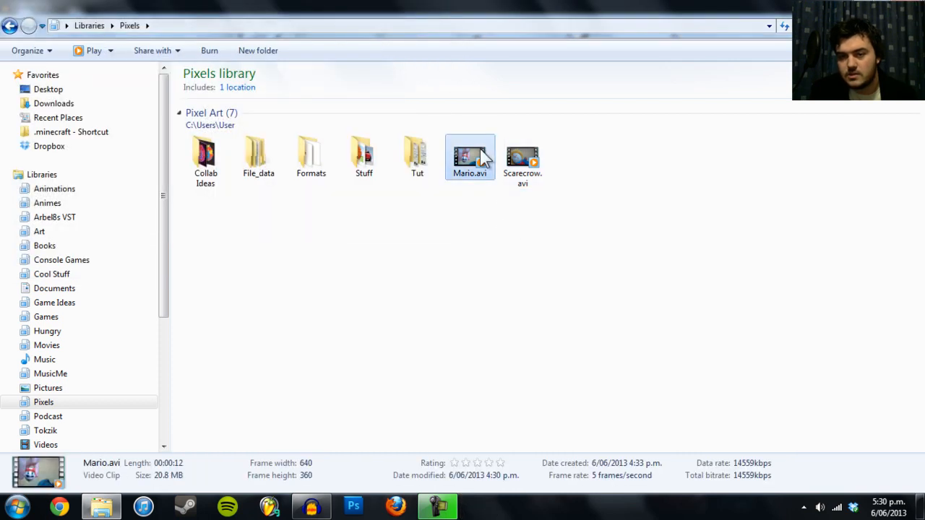
double_click(469, 157)
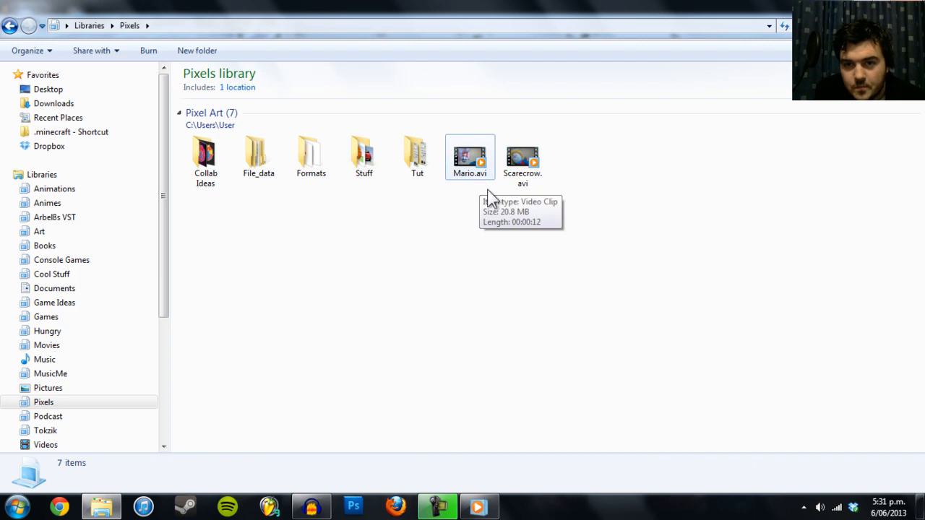
mouse_move(505, 229)
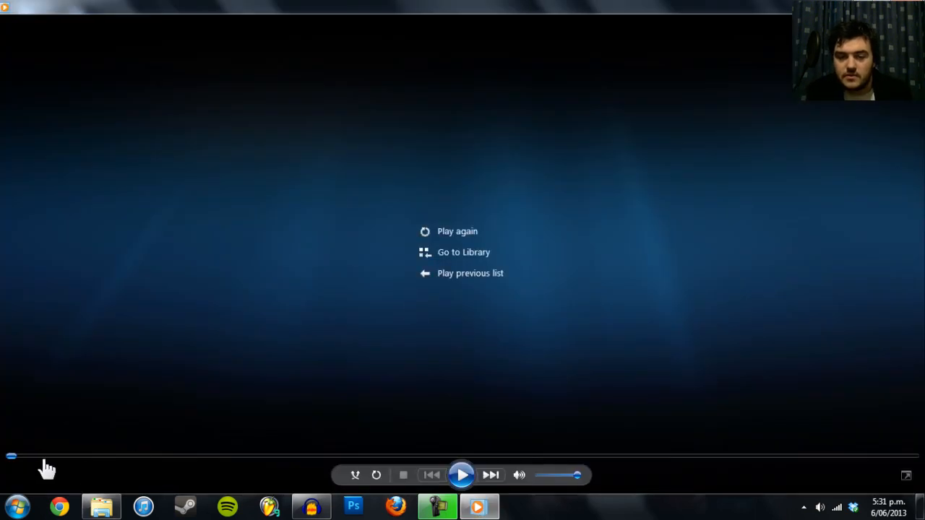
click(461, 475)
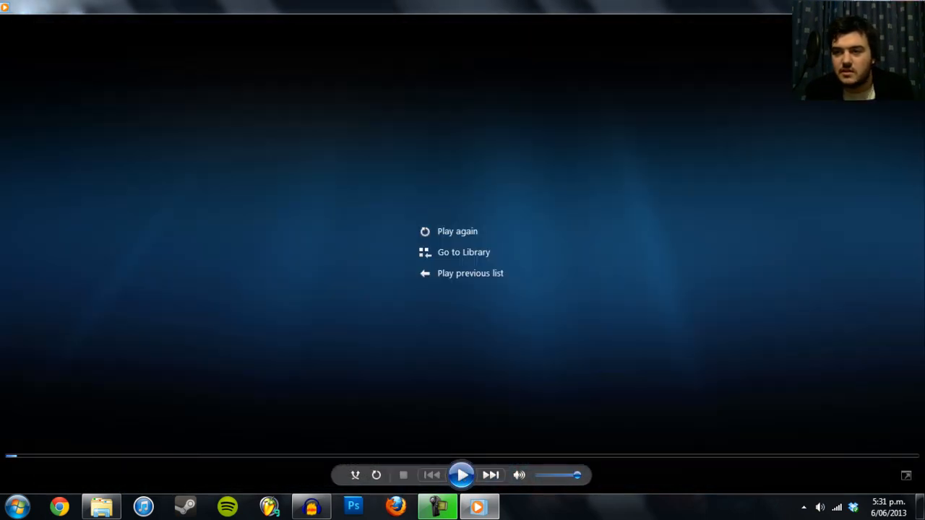
click(464, 252)
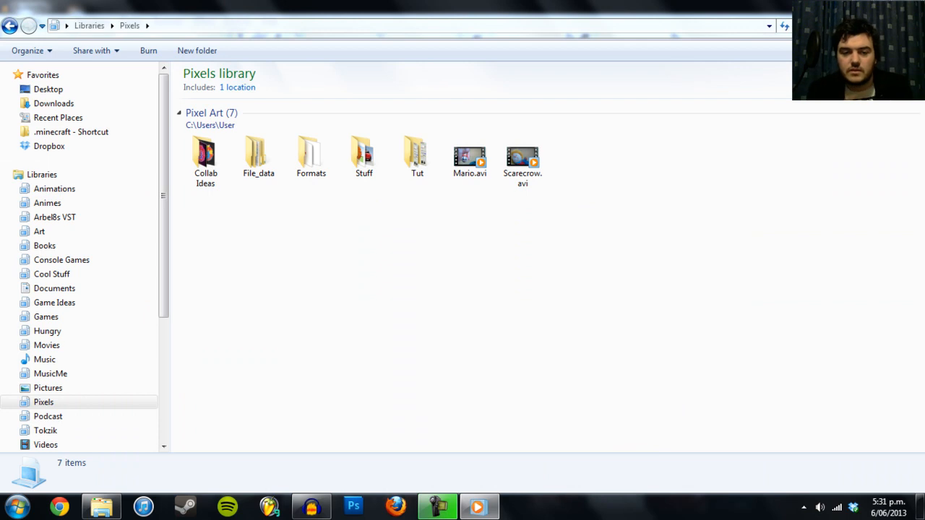
mouse_move(310, 505)
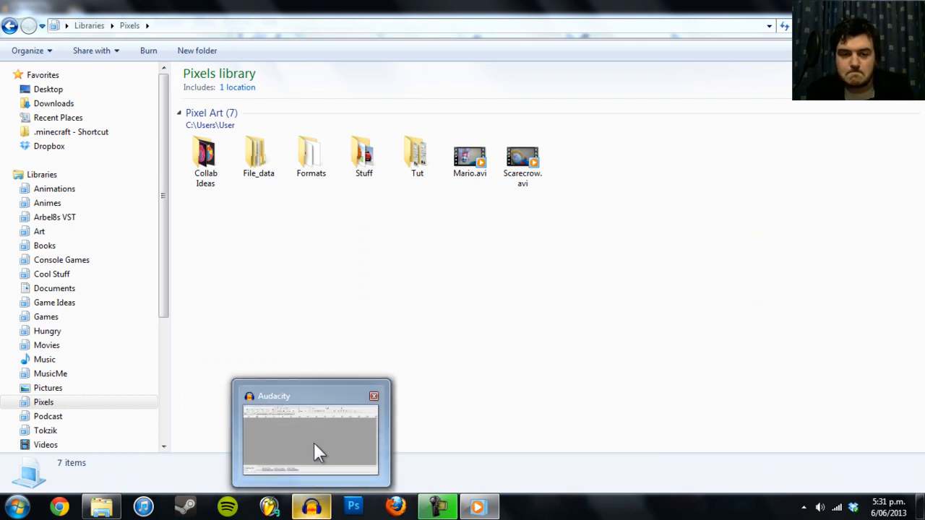
Import Scarecrow.avi as raw data with A-Law encoding and 1 channel (mono)
click(10, 21)
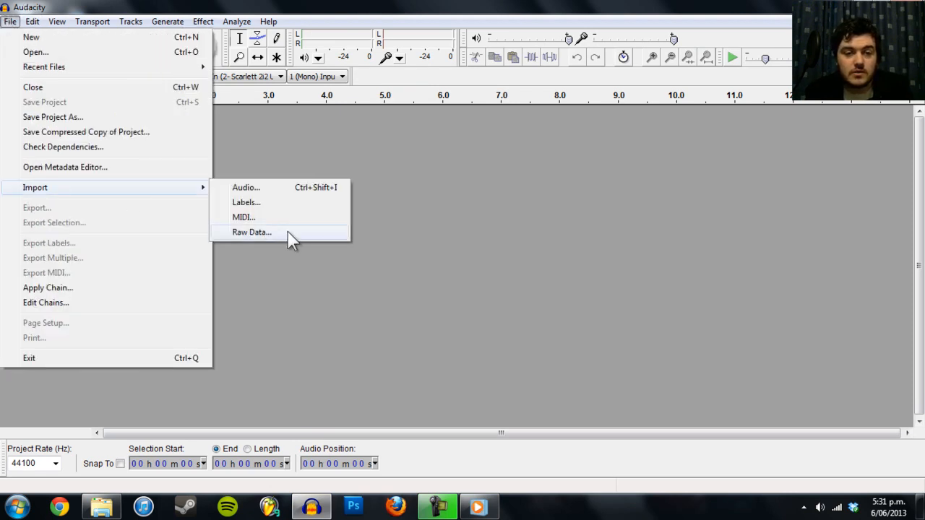
click(251, 232)
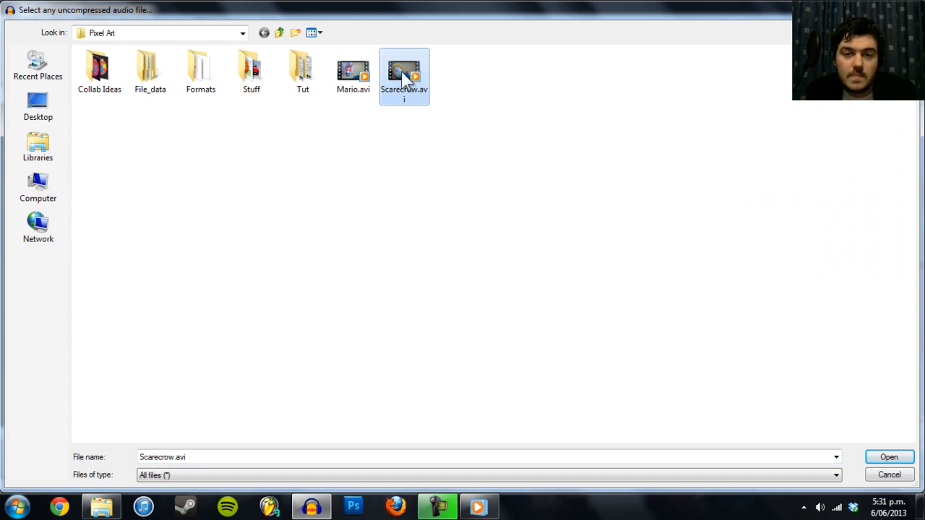
click(889, 457)
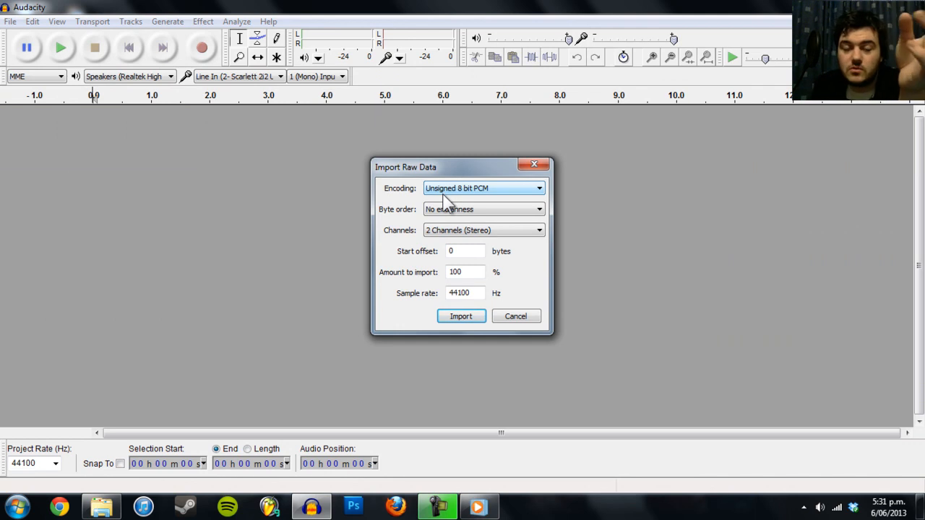
click(537, 188)
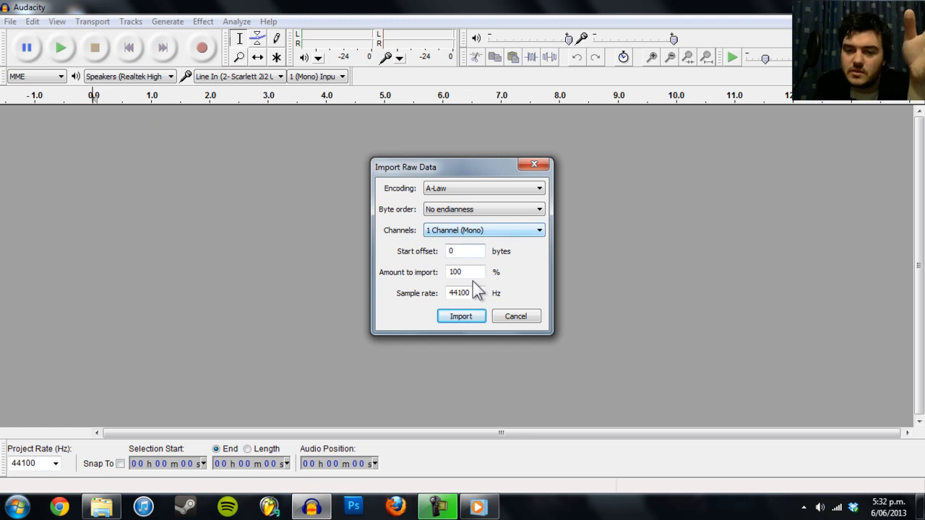
click(461, 315)
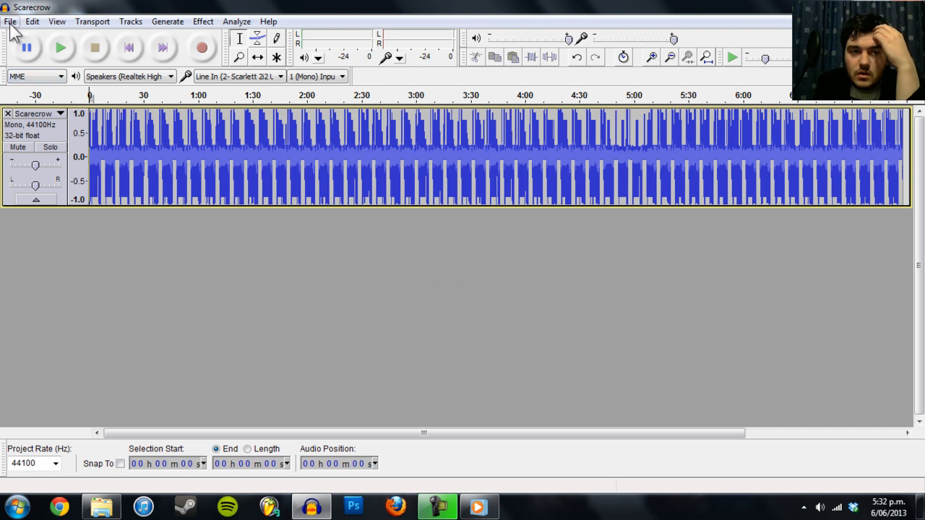
Import Mario.avi as raw data, keeping A-Law encoding and mono channel
click(11, 21)
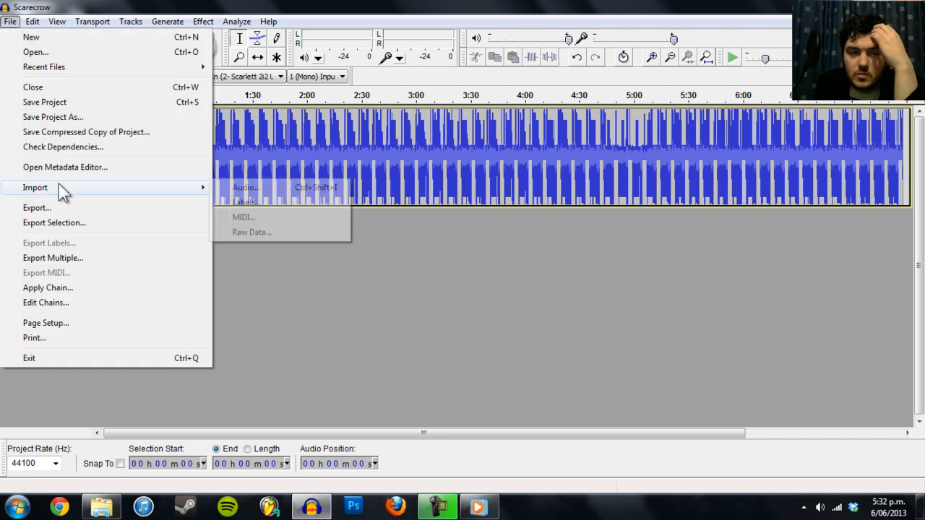
click(246, 187)
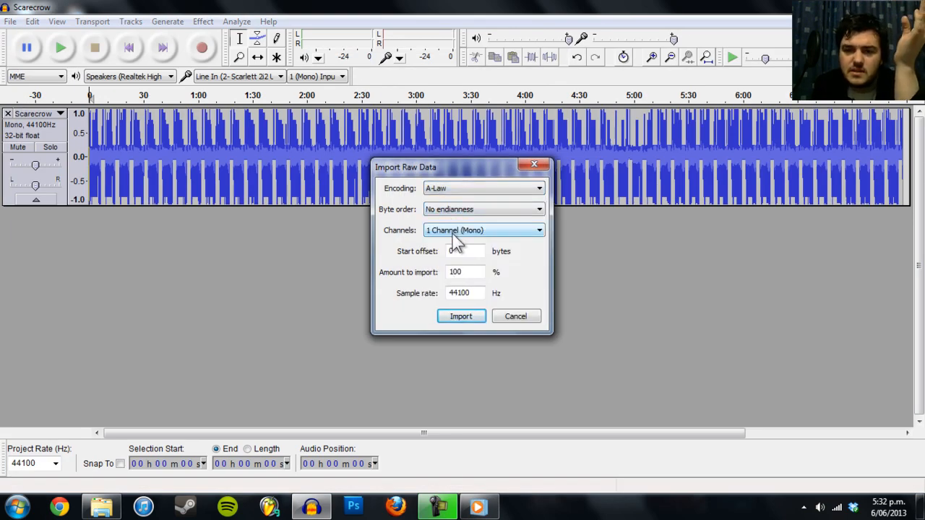
click(460, 315)
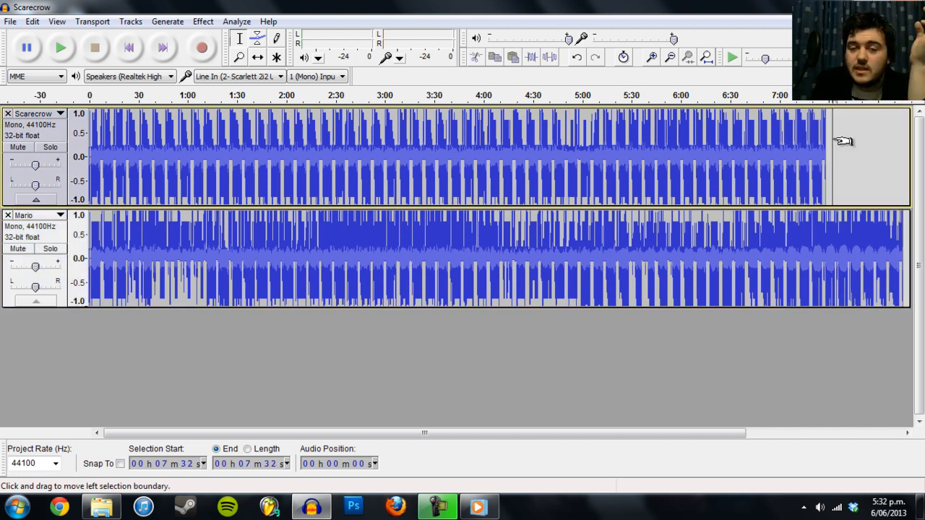
mouse_move(835, 137)
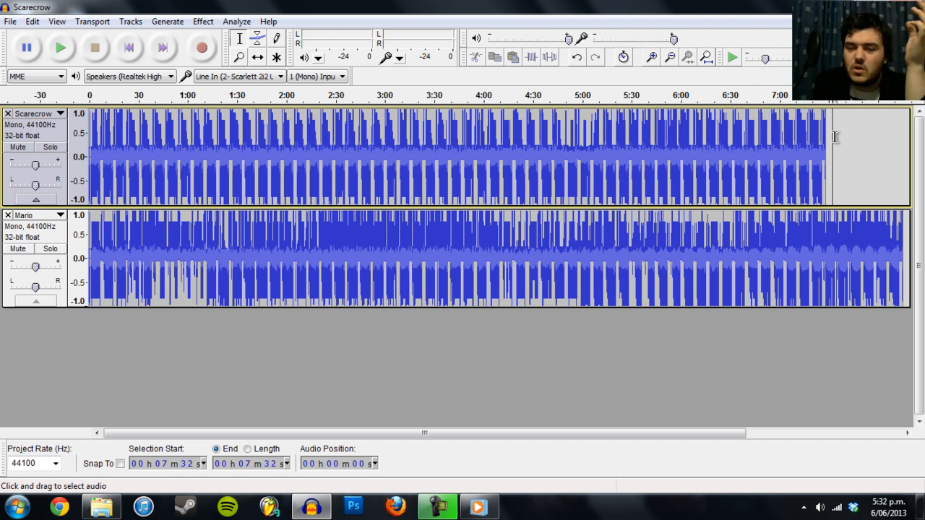
Select the opening ~1.8 seconds of the Mario track containing the header data
click(826, 145)
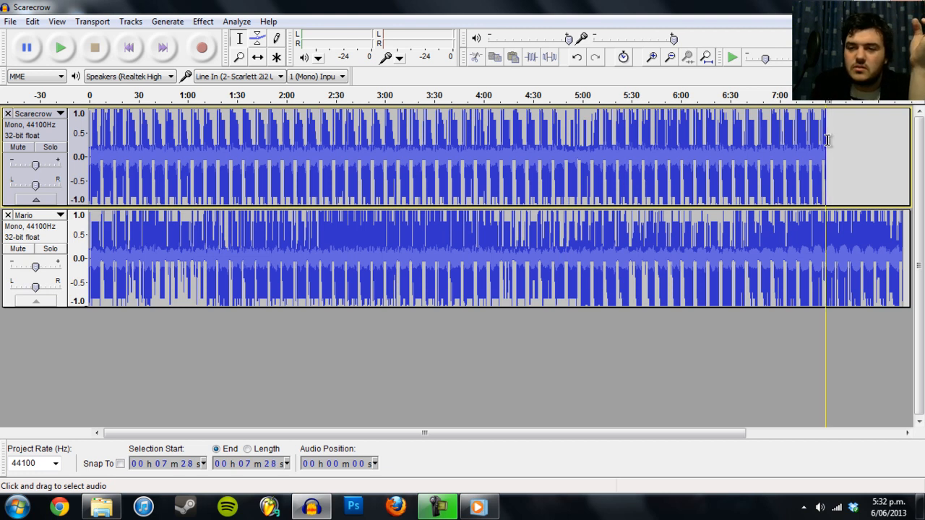
drag(826, 157, 902, 168)
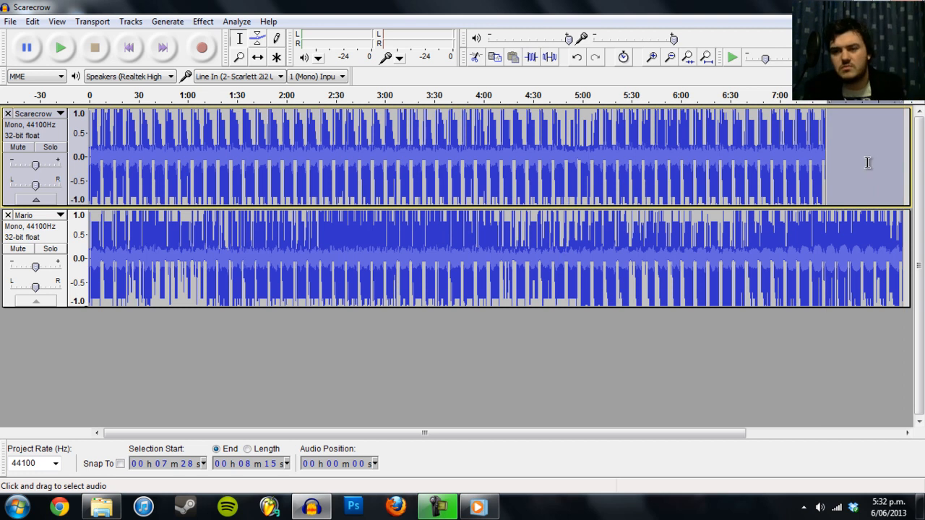
click(839, 253)
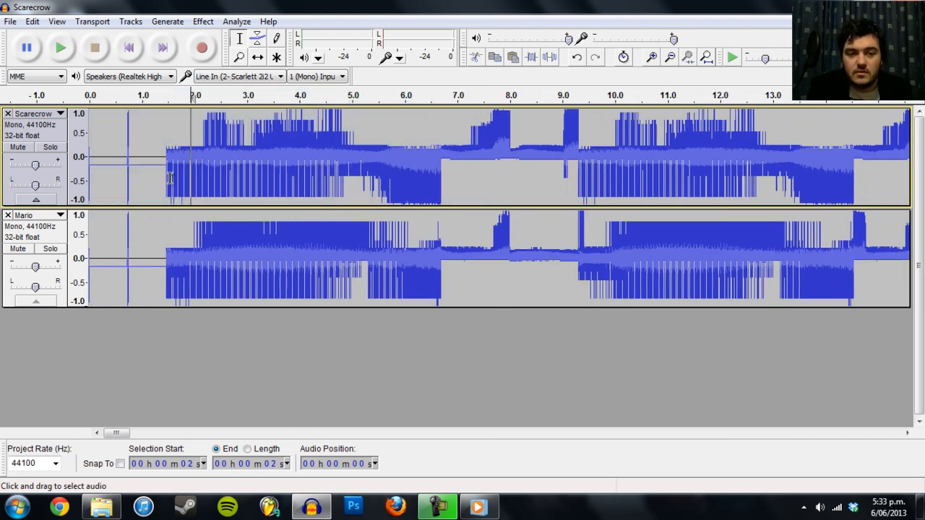
mouse_move(196, 171)
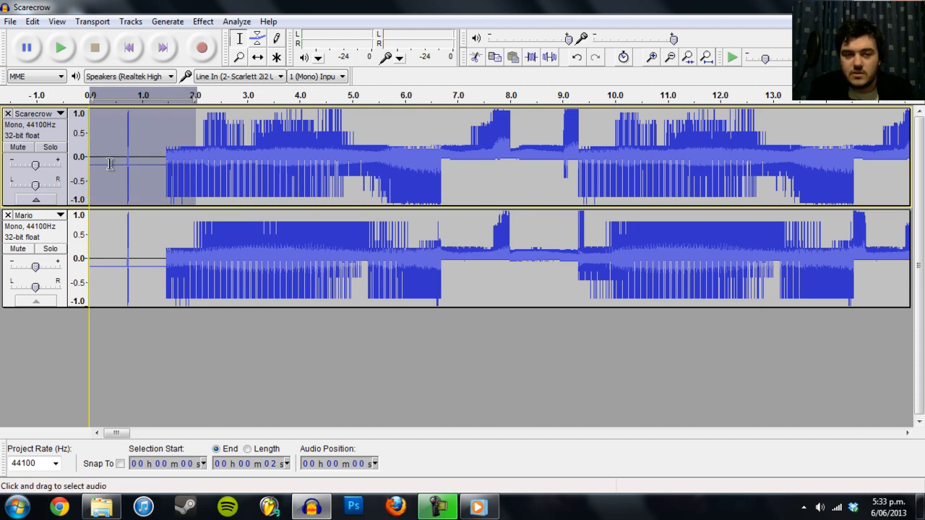
mouse_move(163, 153)
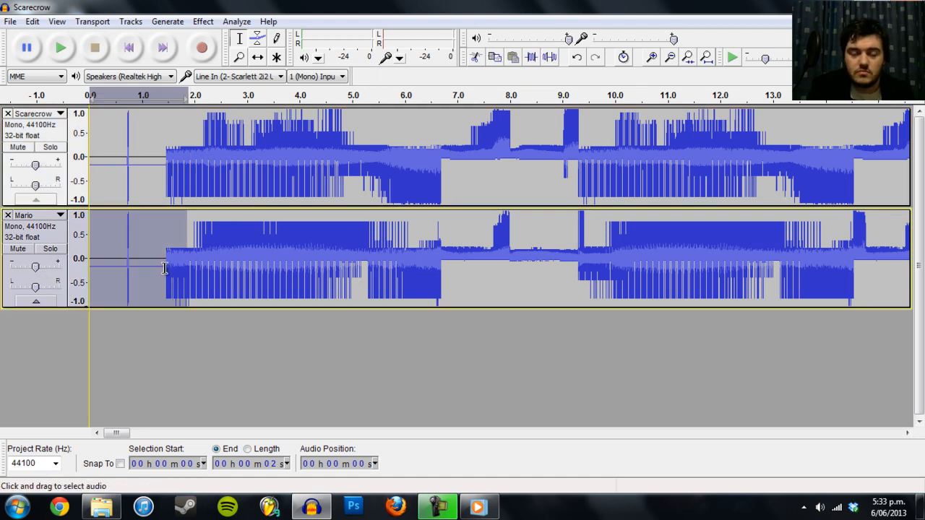
mouse_move(179, 241)
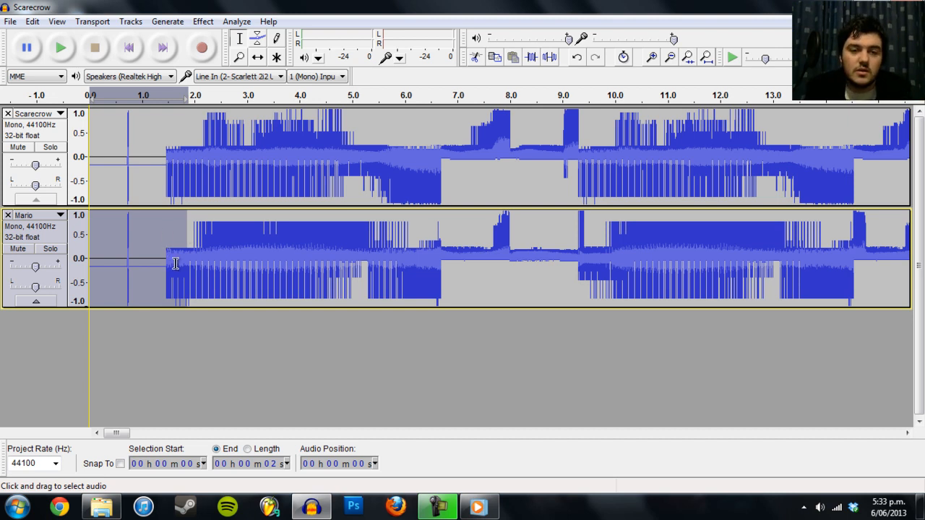
mouse_move(200, 282)
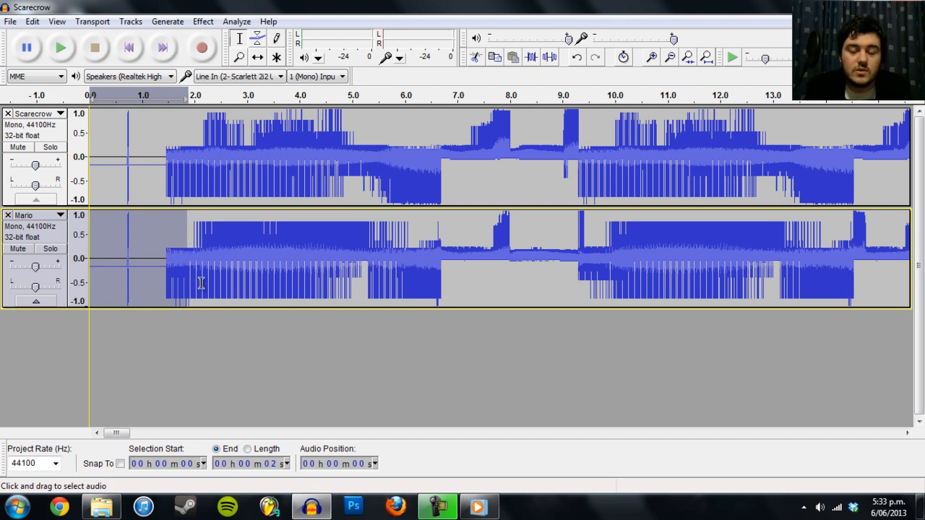
mouse_move(161, 237)
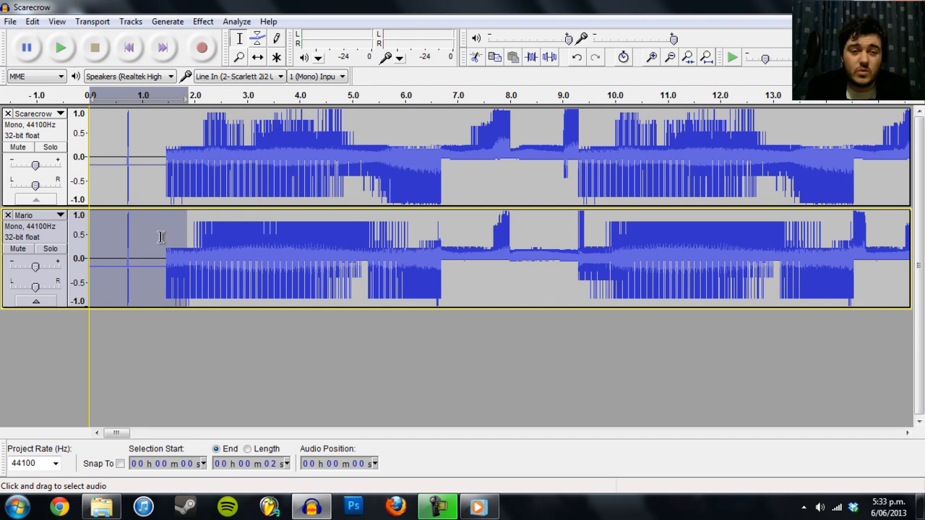
Silence Mario's header, Mix and Render both tracks, and fit the Mix track in view
click(31, 21)
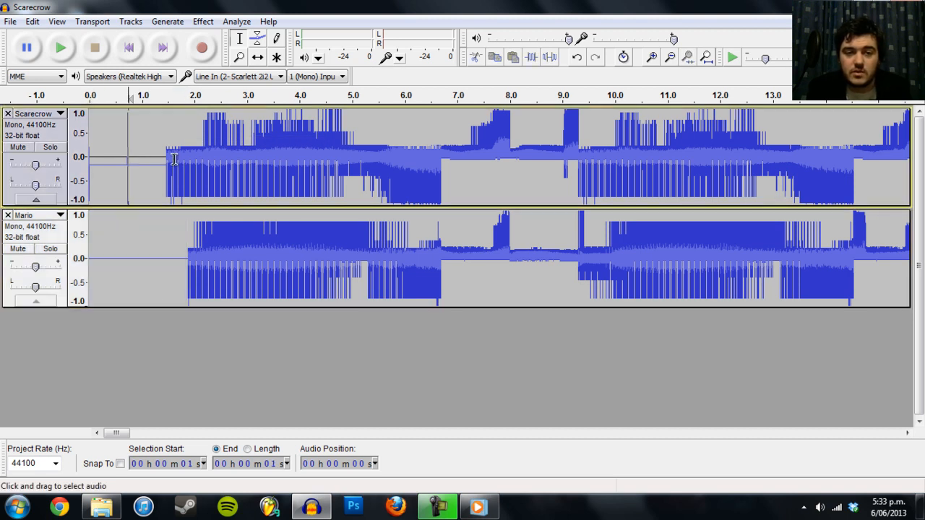
mouse_move(672, 61)
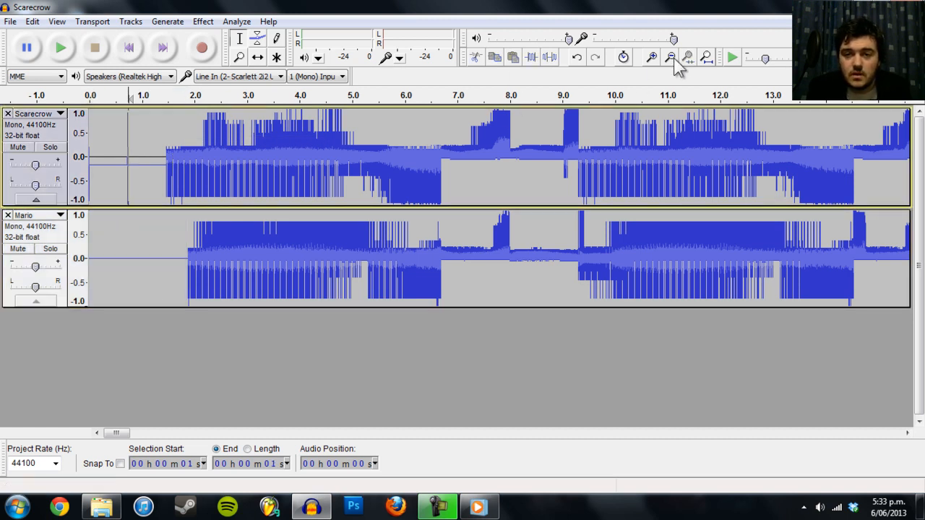
click(670, 57)
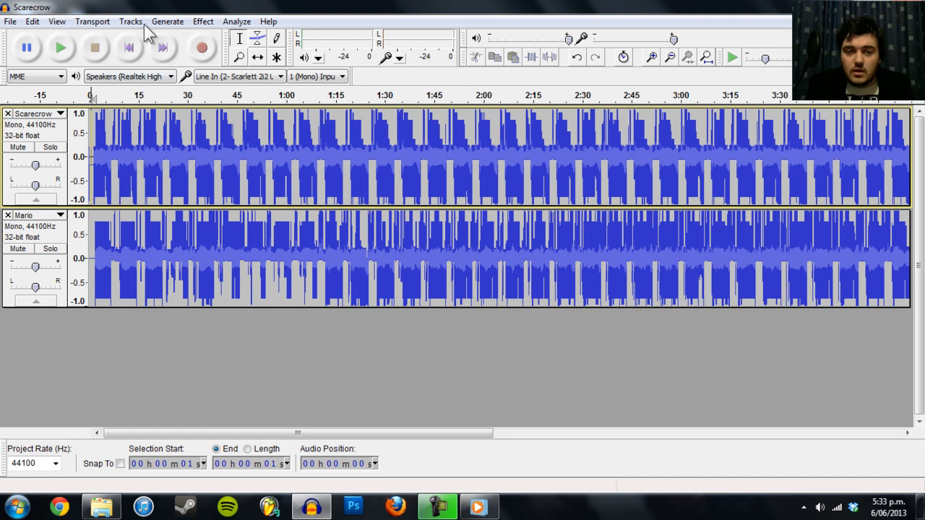
click(528, 140)
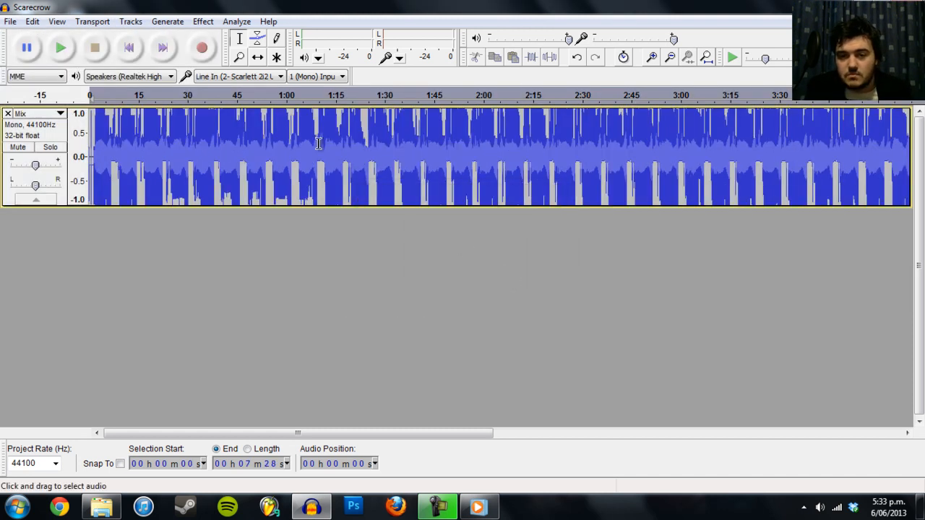
click(669, 57)
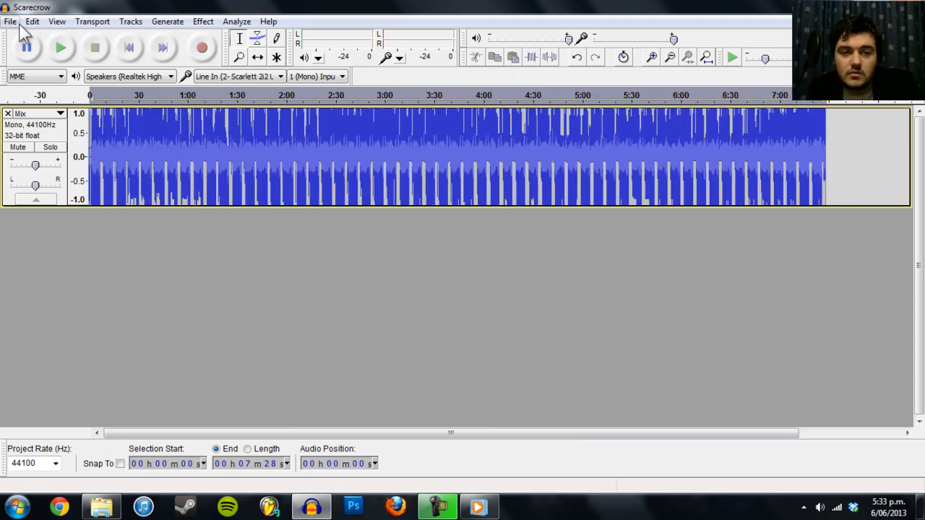
Export the mix to the Pixels library with the file name Video.avi
click(11, 21)
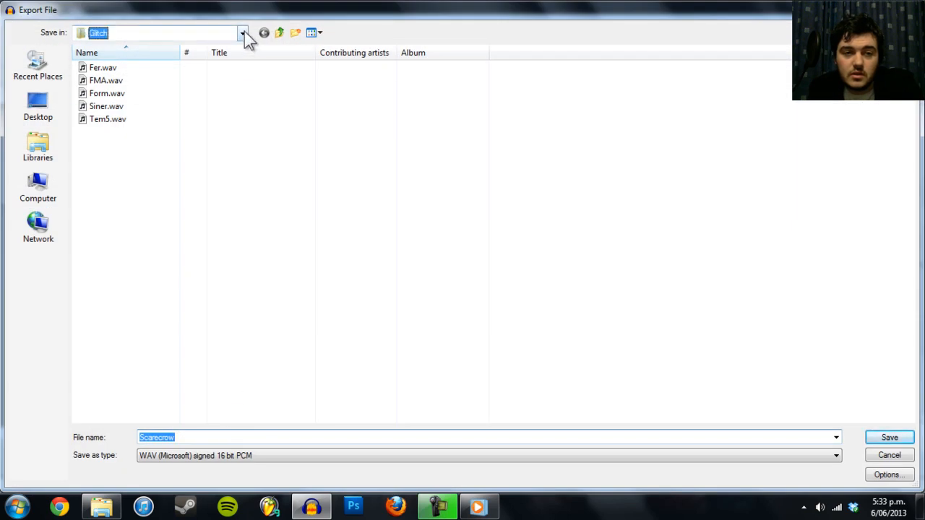
click(37, 146)
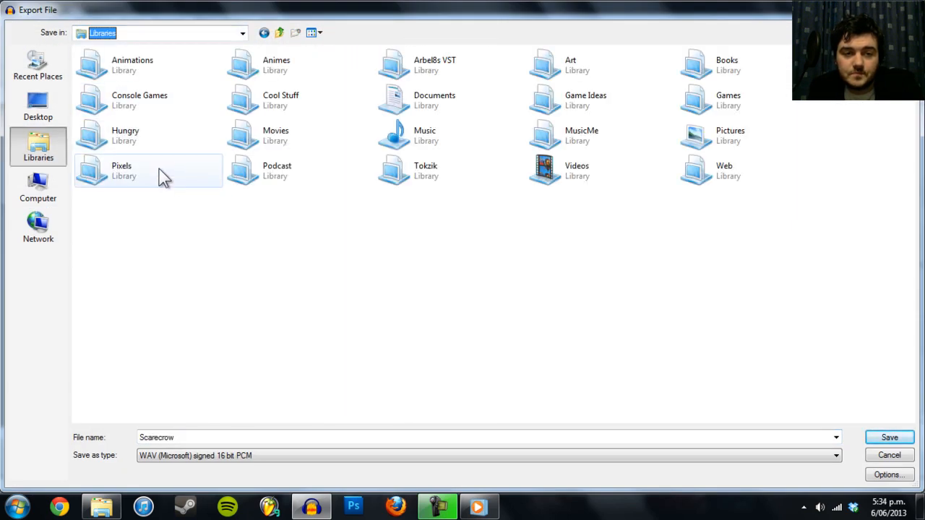
double_click(121, 170)
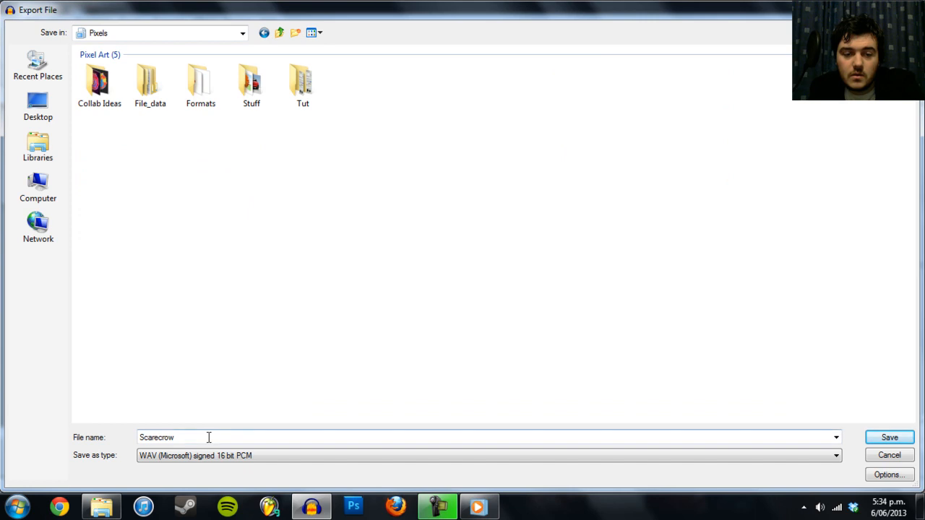
text(Video)
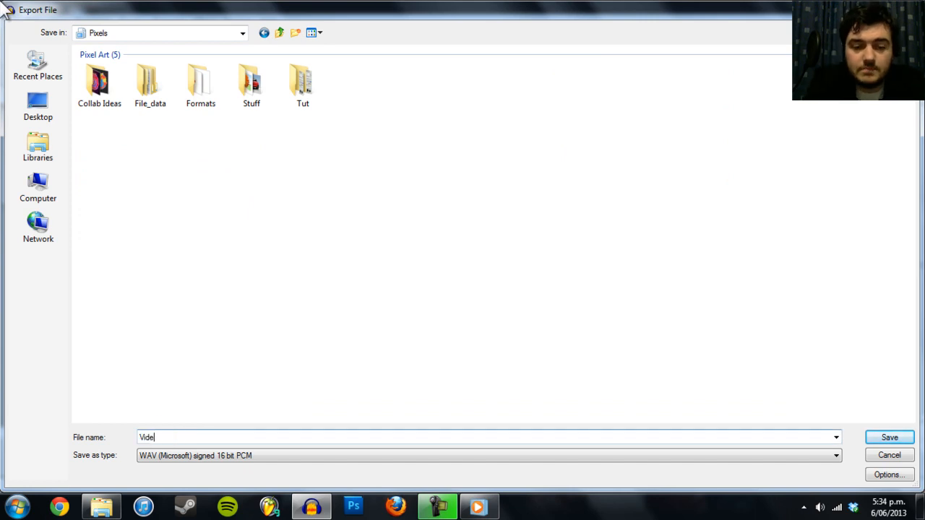
text(o)
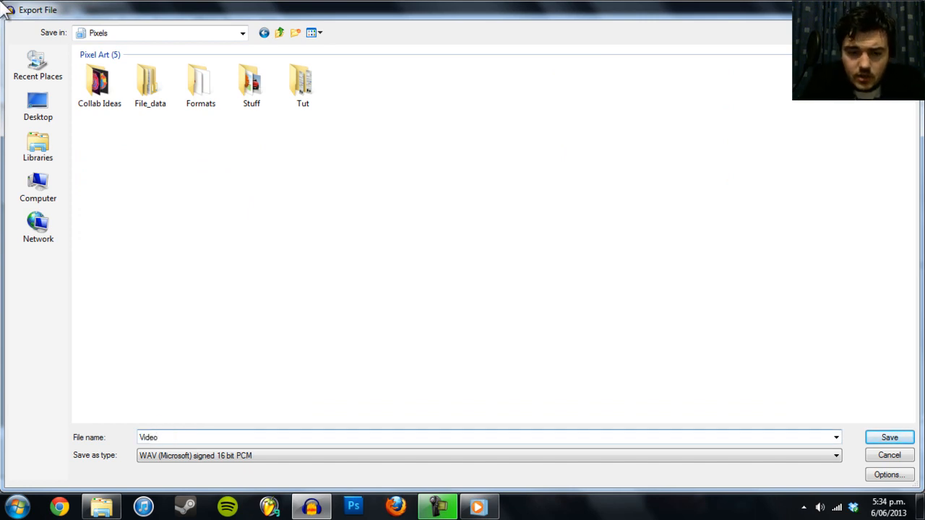
text(.a)
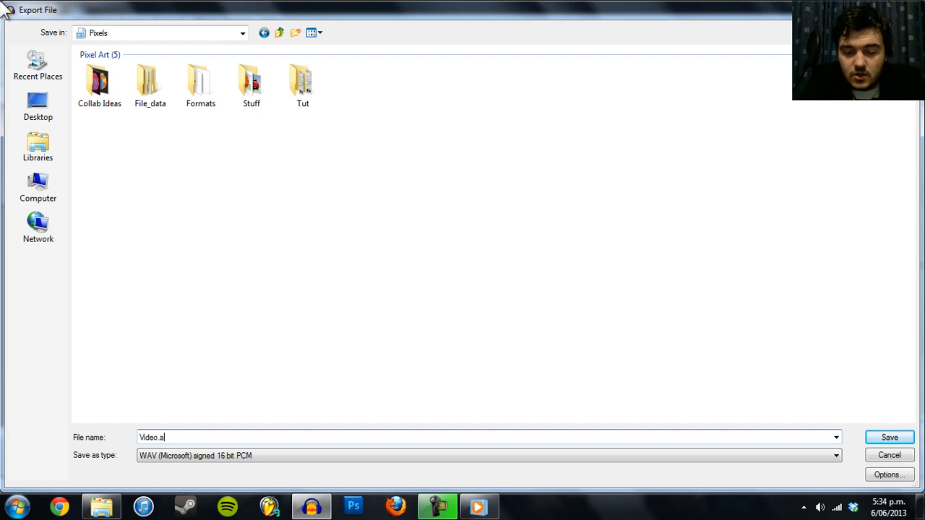
text(vi)
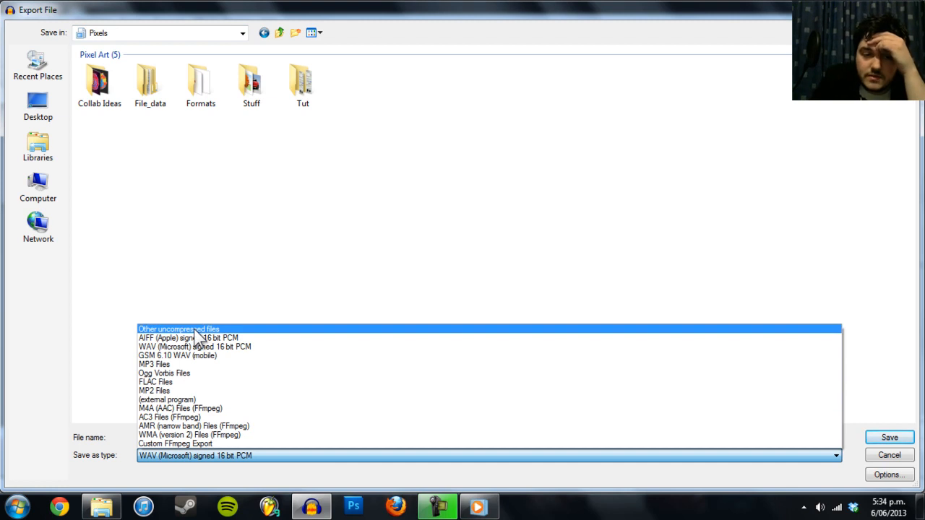
Save as Other uncompressed files with RAW header-less, A-Law encoding, accepting the .avi warning
click(179, 329)
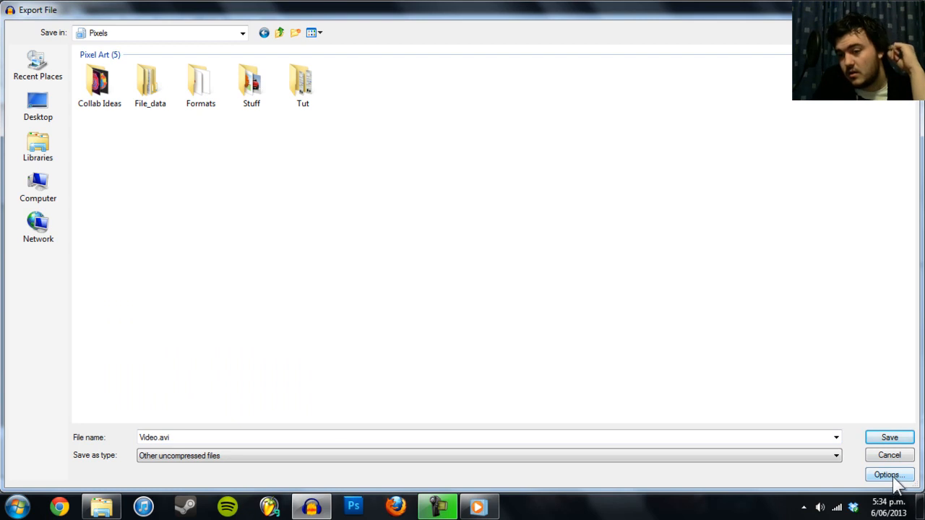
click(889, 475)
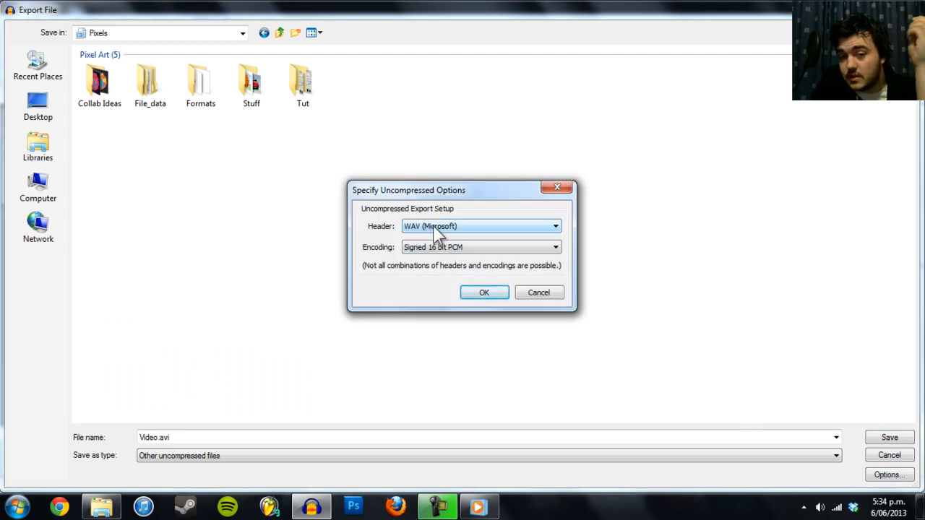
click(554, 226)
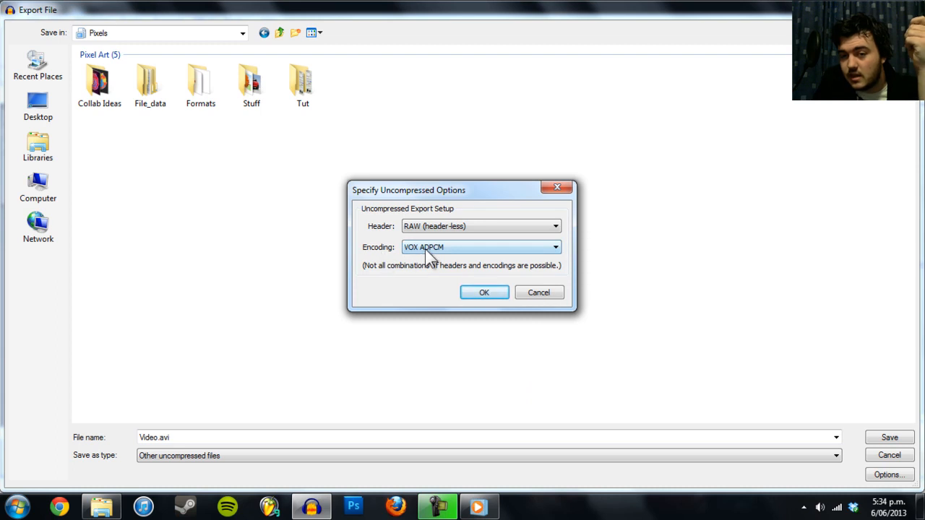
click(480, 248)
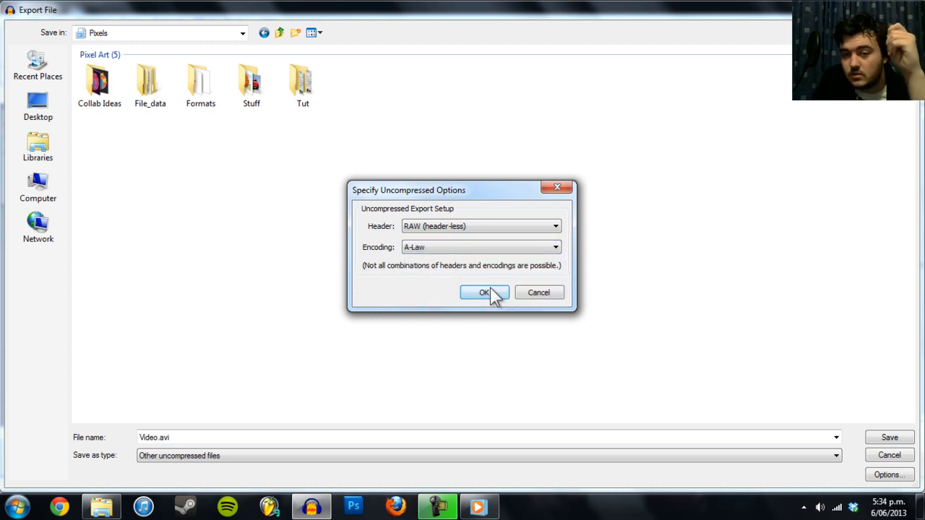
click(485, 292)
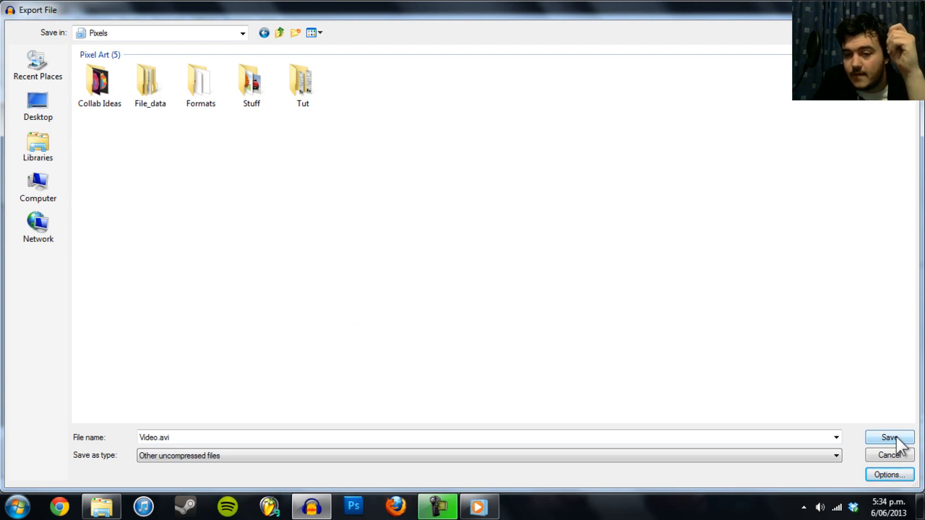
click(889, 437)
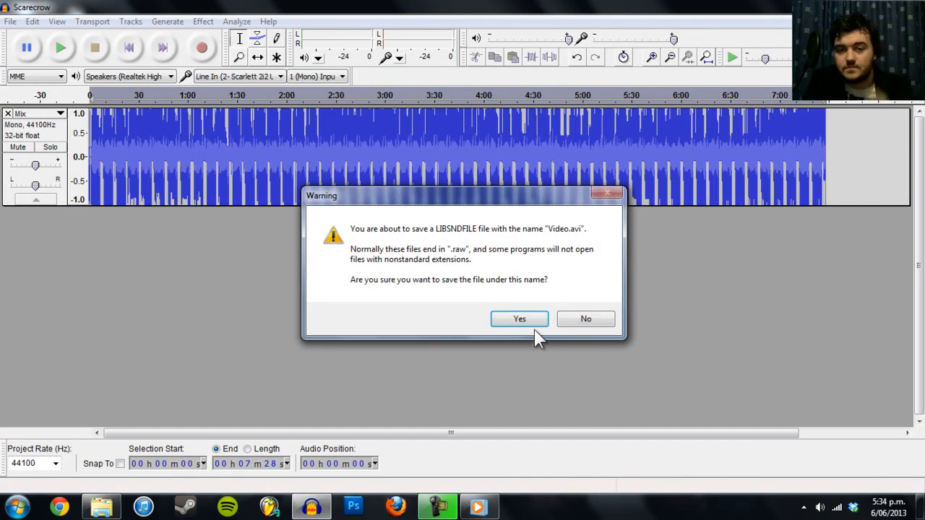
click(519, 319)
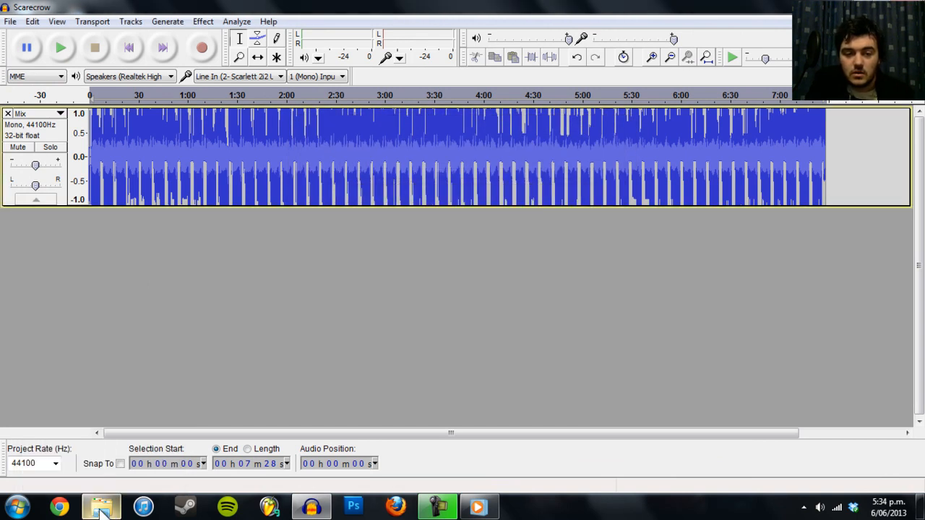
Play Video.avi from the Pixels library in Windows Media Player
click(100, 506)
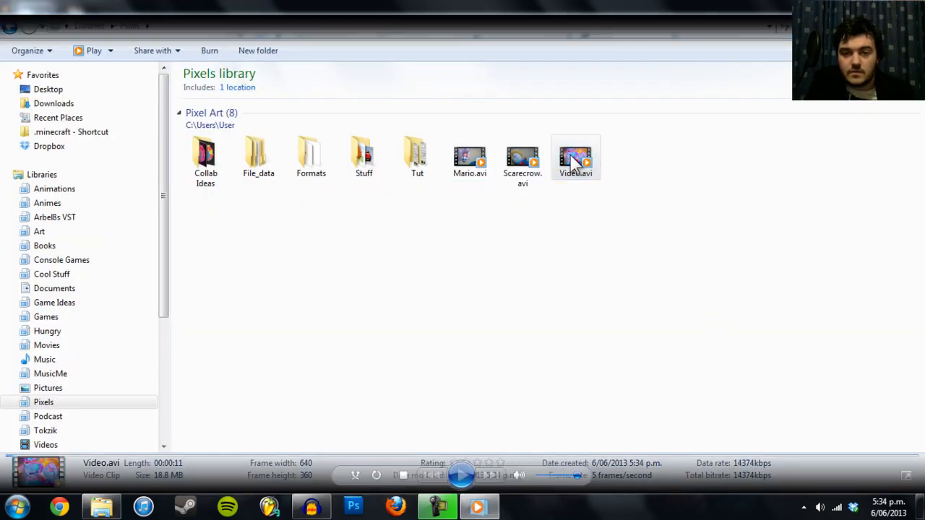
double_click(575, 157)
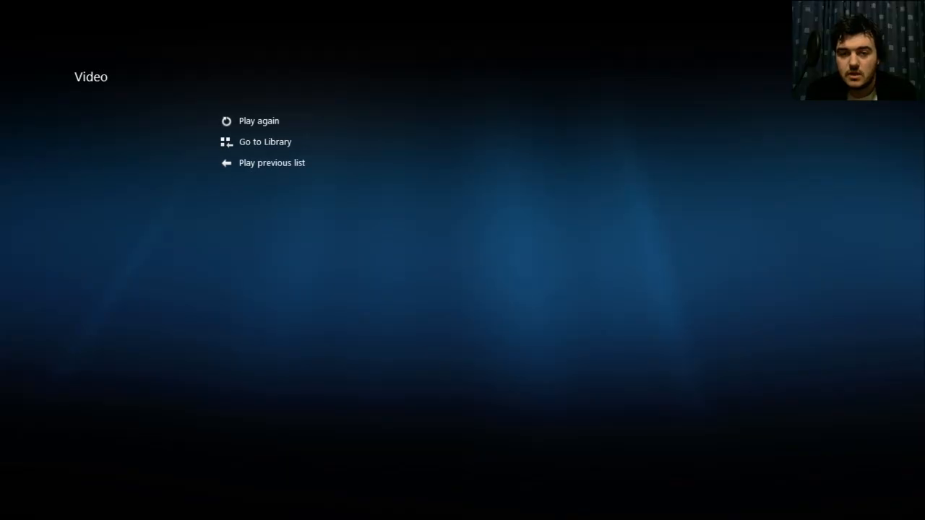